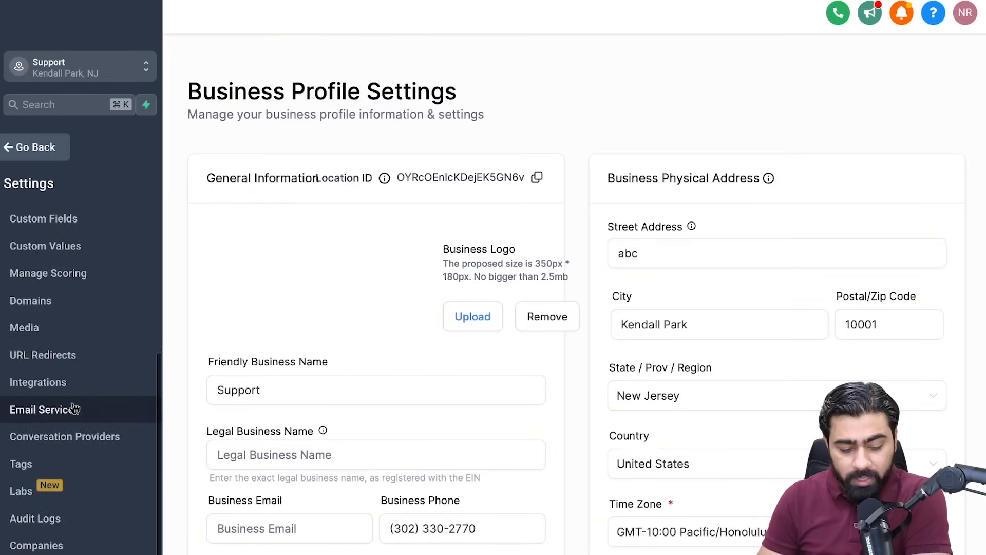
Step: Start connecting the location's LinkedIn account from the Integrations settings
click(38, 382)
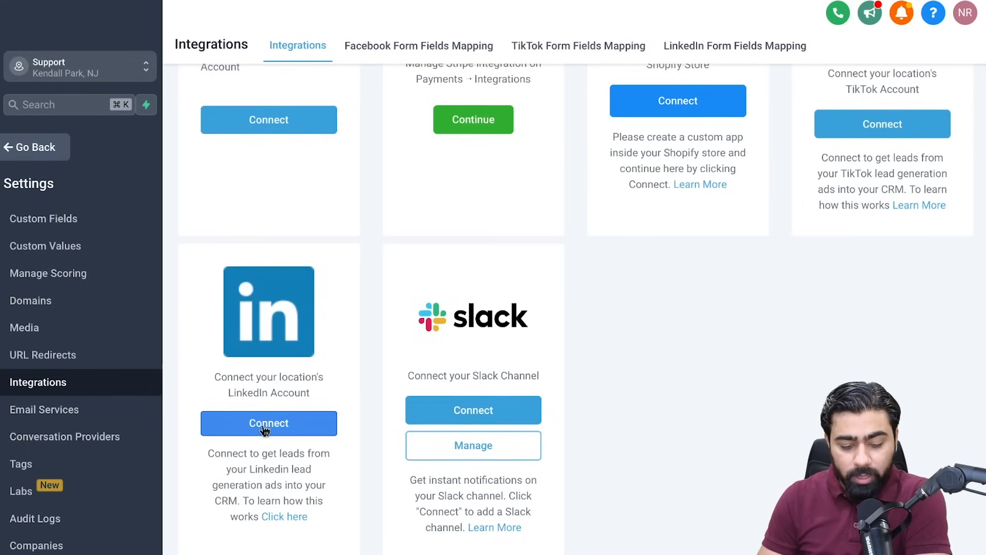
click(268, 423)
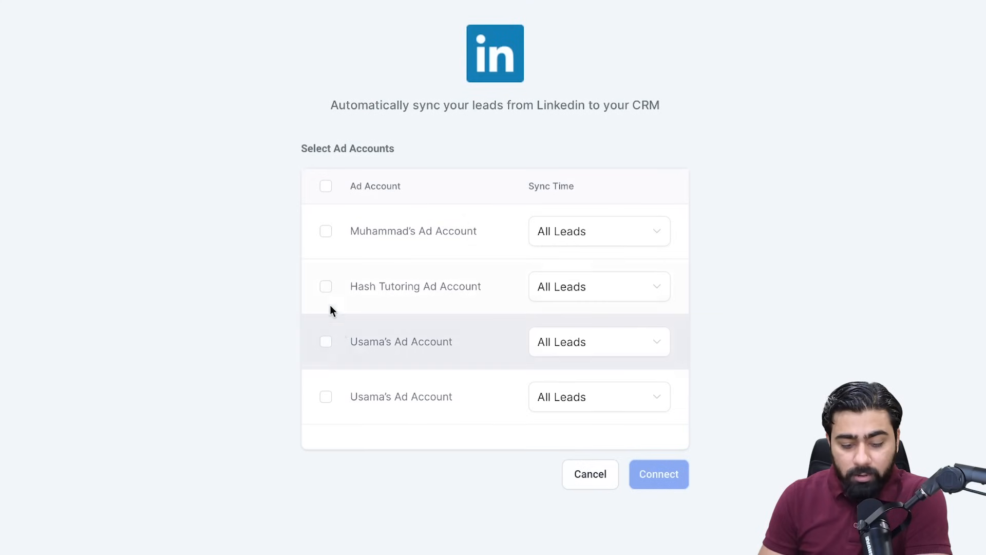
Step: Connect the Hash Tutoring Ad Account so LinkedIn leads sync into the CRM
click(325, 287)
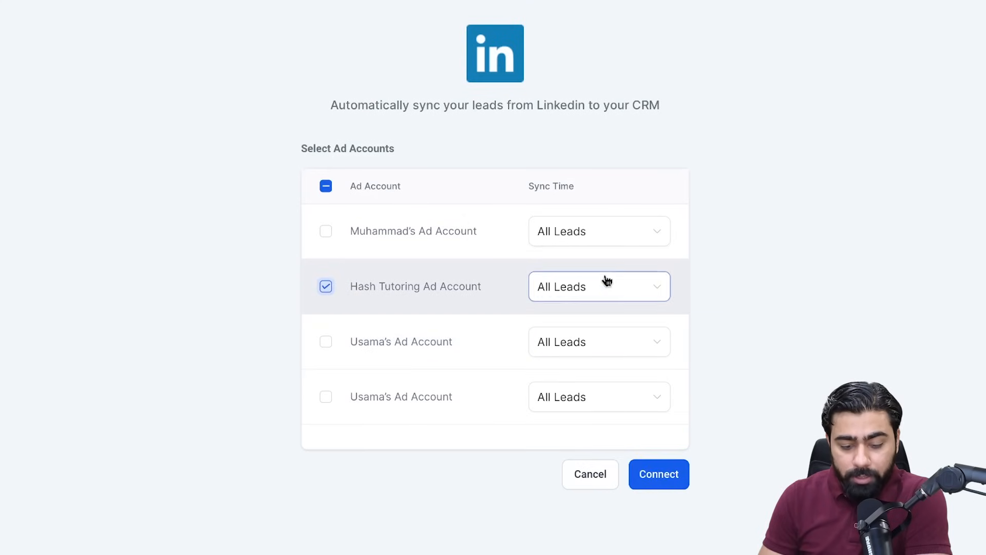
click(659, 473)
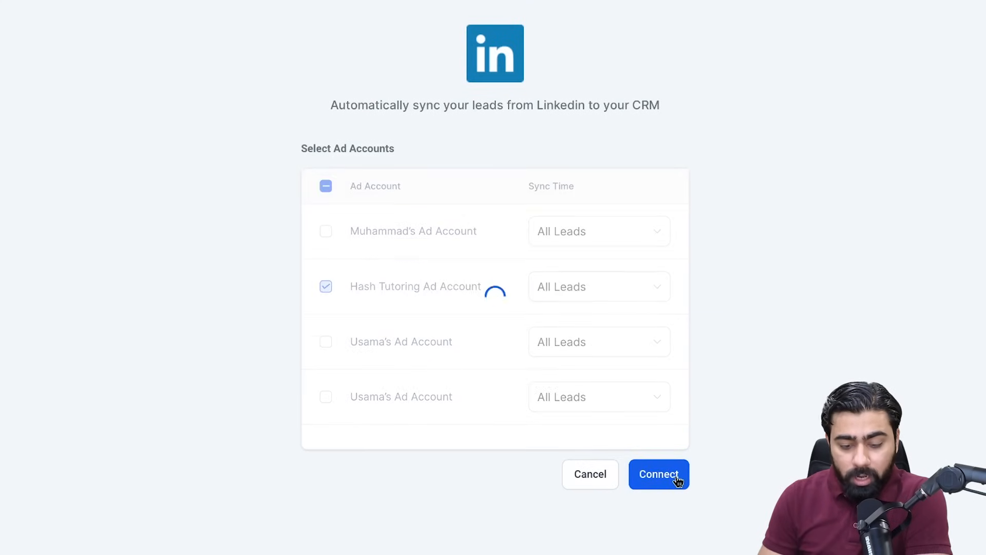
click(658, 473)
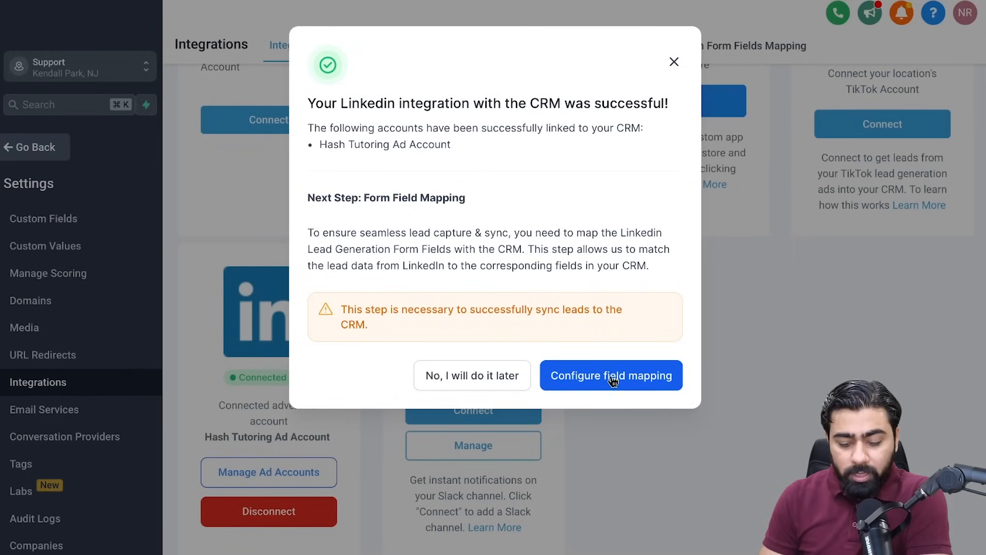
Step: Map the Dec 23, 2019 form's First name, Last name, Email and Phone to CRM fields and enable lead syncing
click(610, 375)
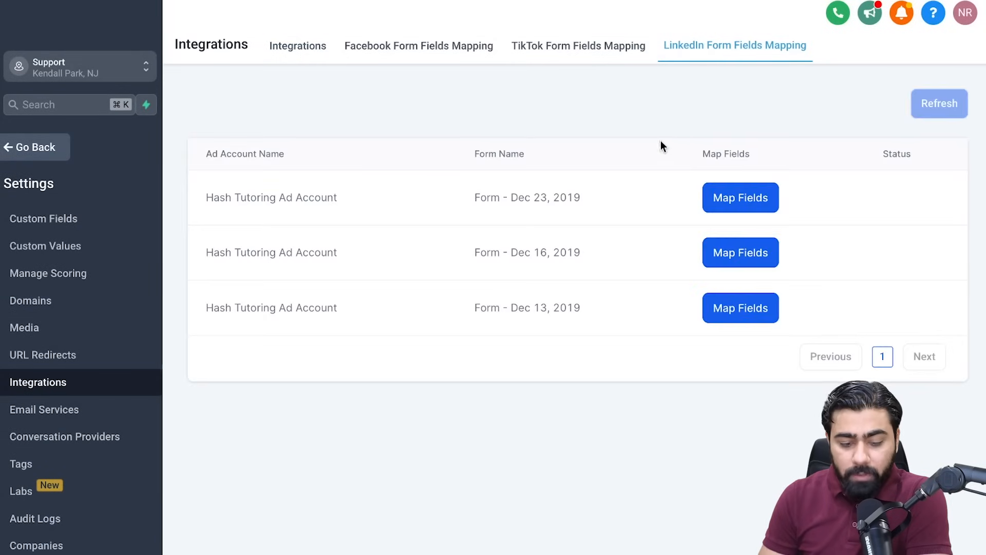
click(739, 197)
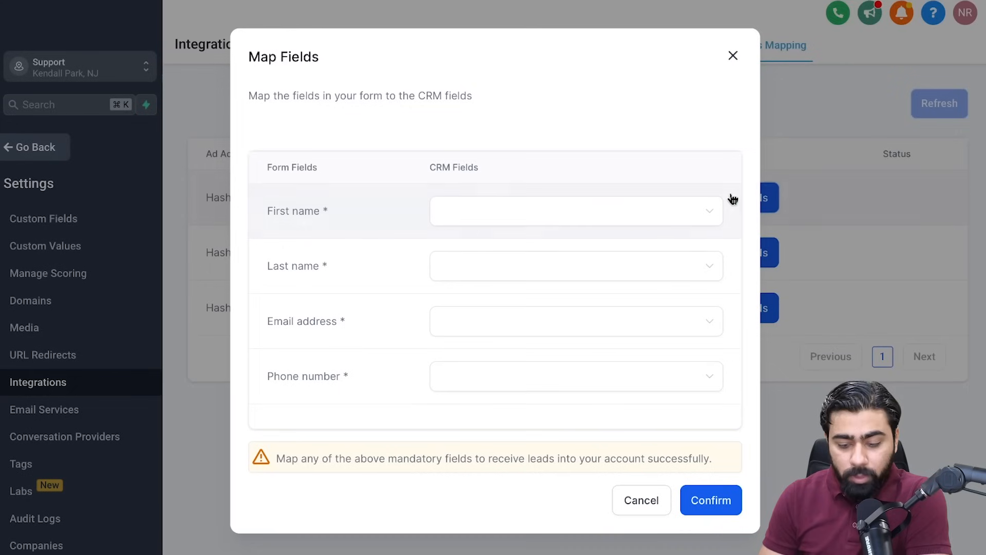
click(566, 210)
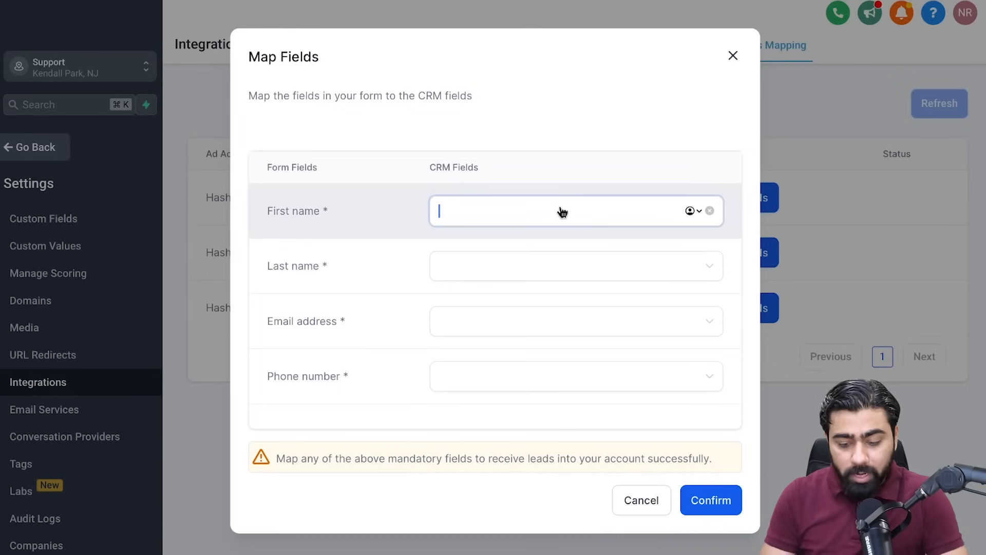
click(572, 211)
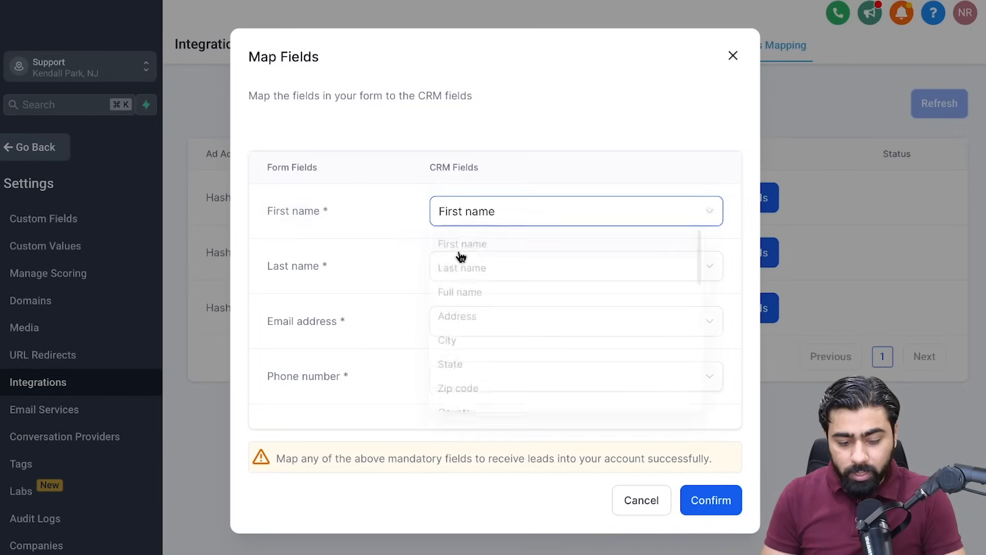
click(467, 266)
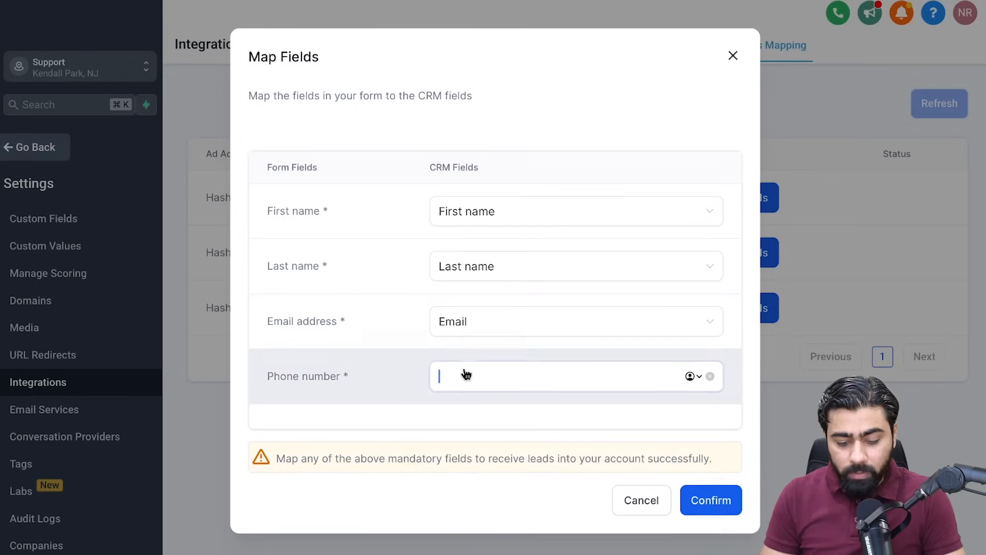
text(Phone)
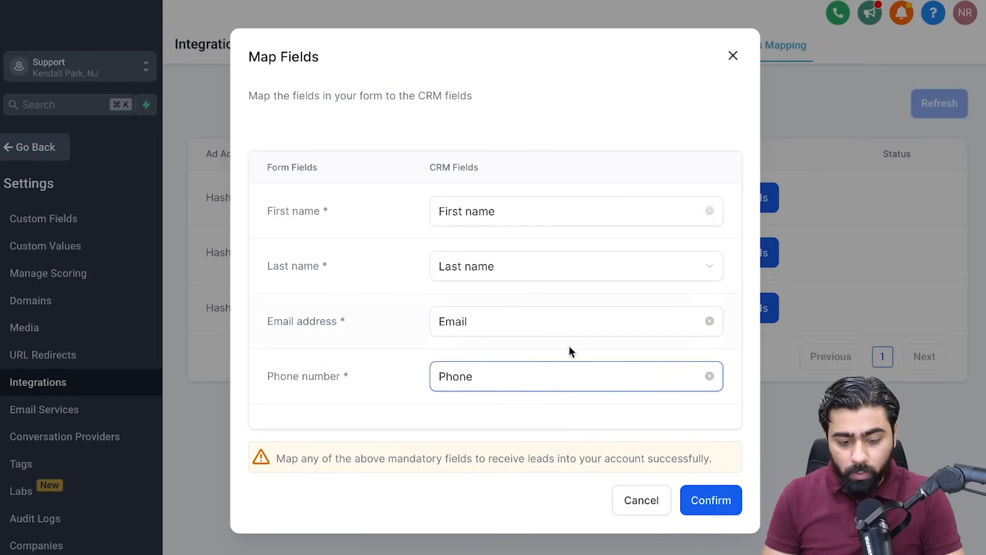
click(710, 500)
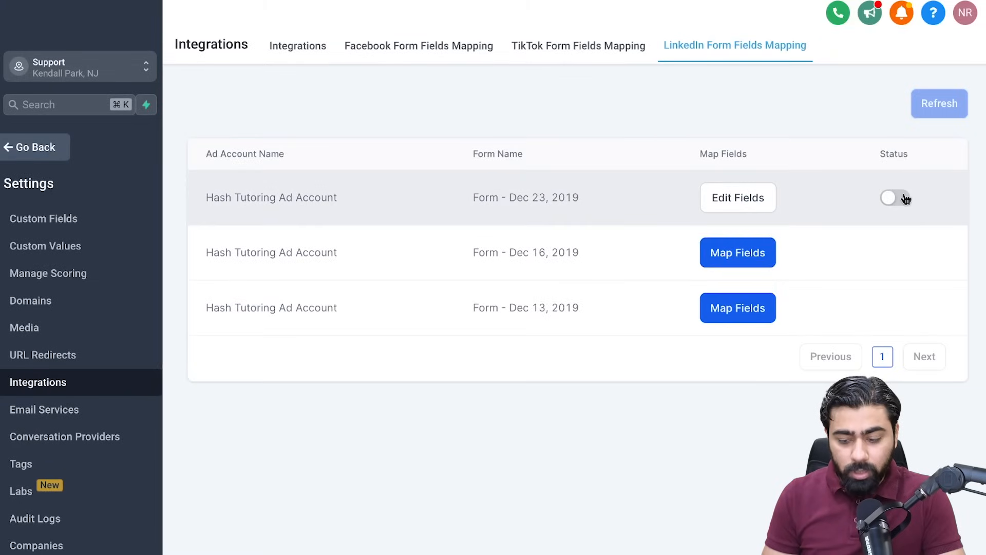
click(893, 197)
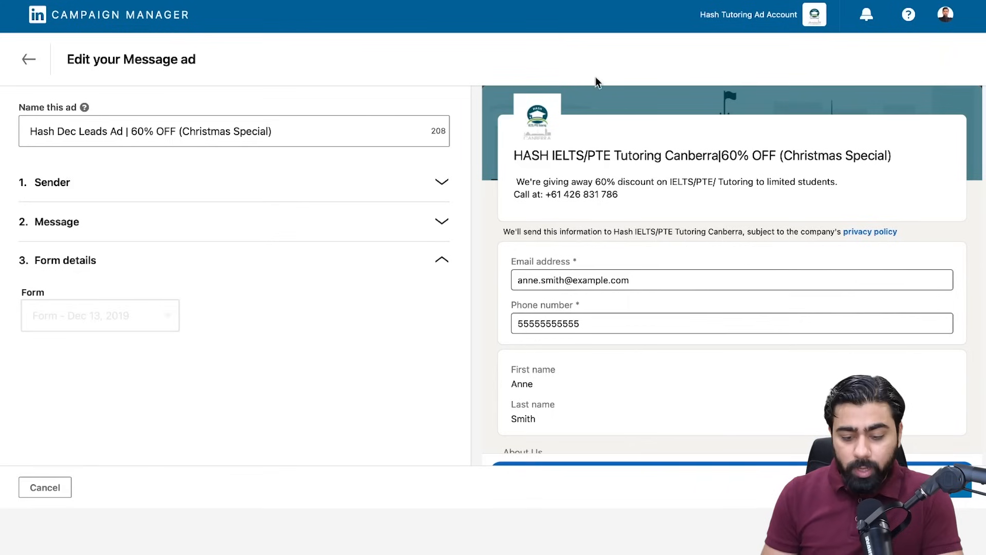
mouse_move(694, 202)
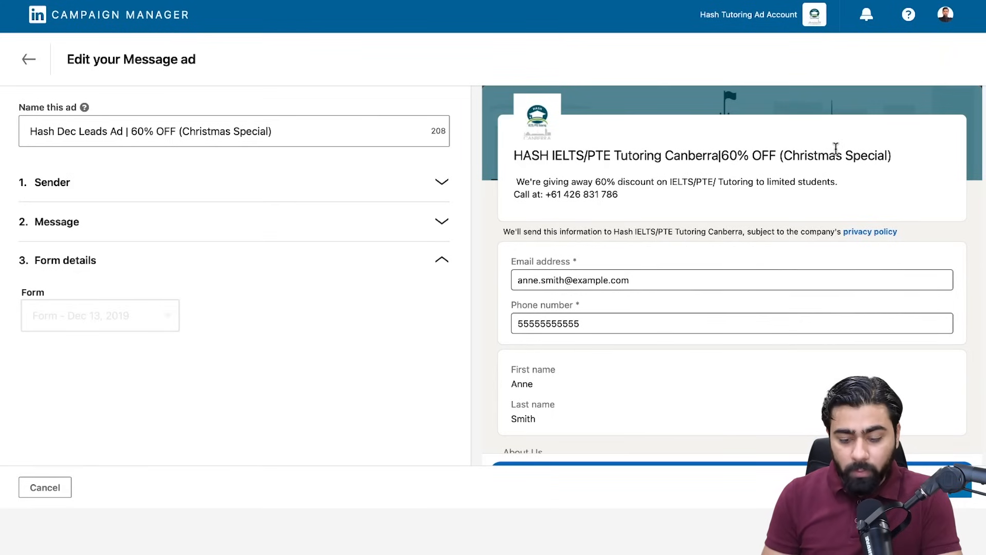
mouse_move(709, 106)
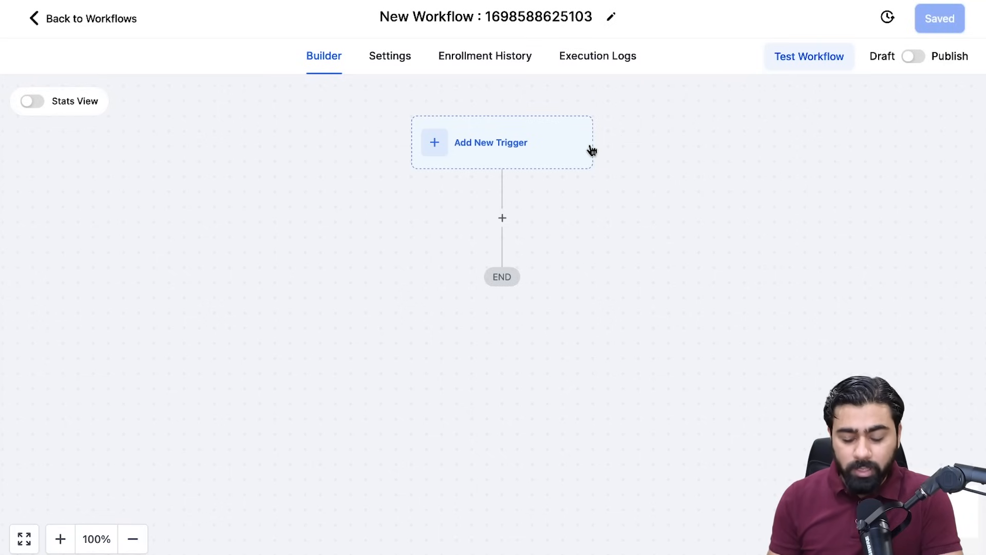
Step: Add a LinkedIn Lead Form Submitted trigger to the new workflow
click(491, 142)
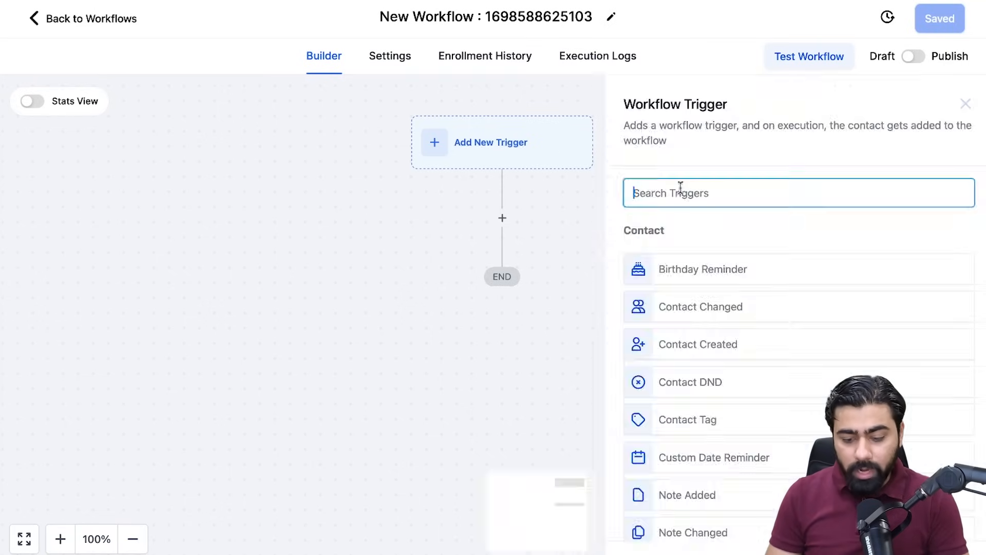
text(link)
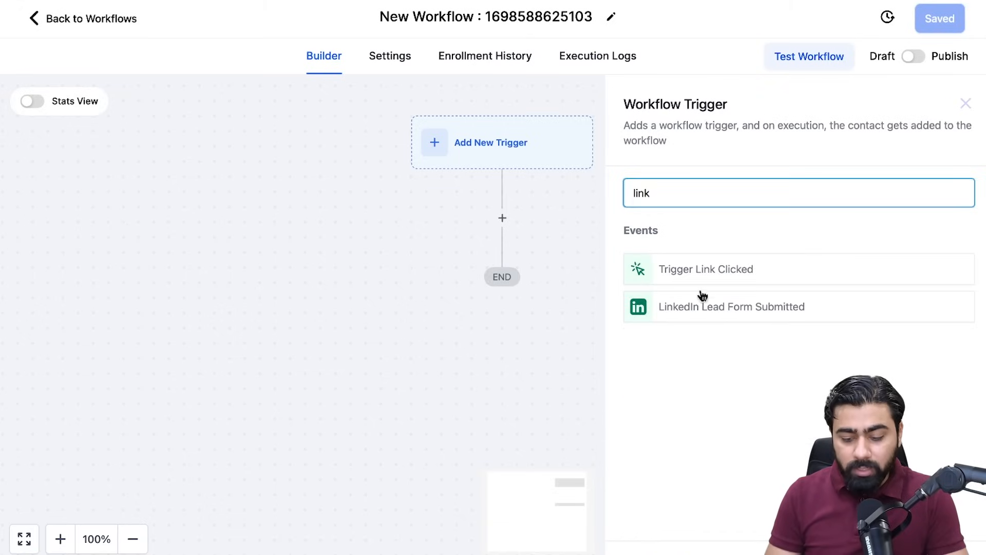
mouse_move(729, 314)
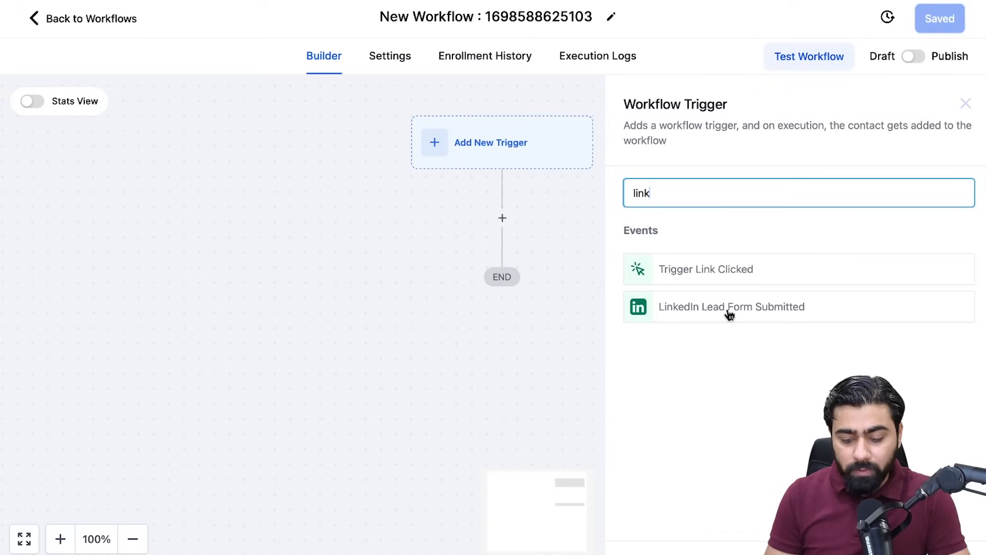
click(730, 306)
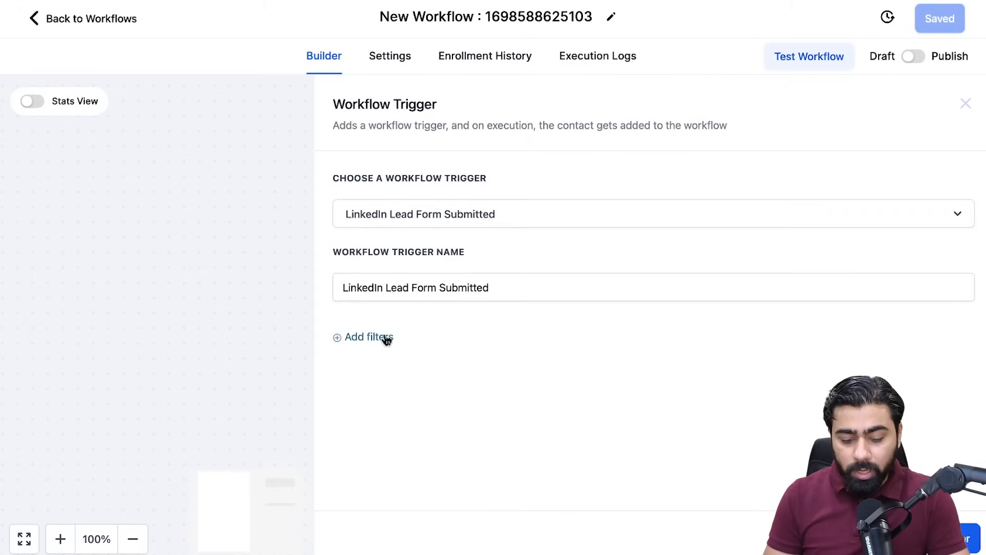
click(369, 337)
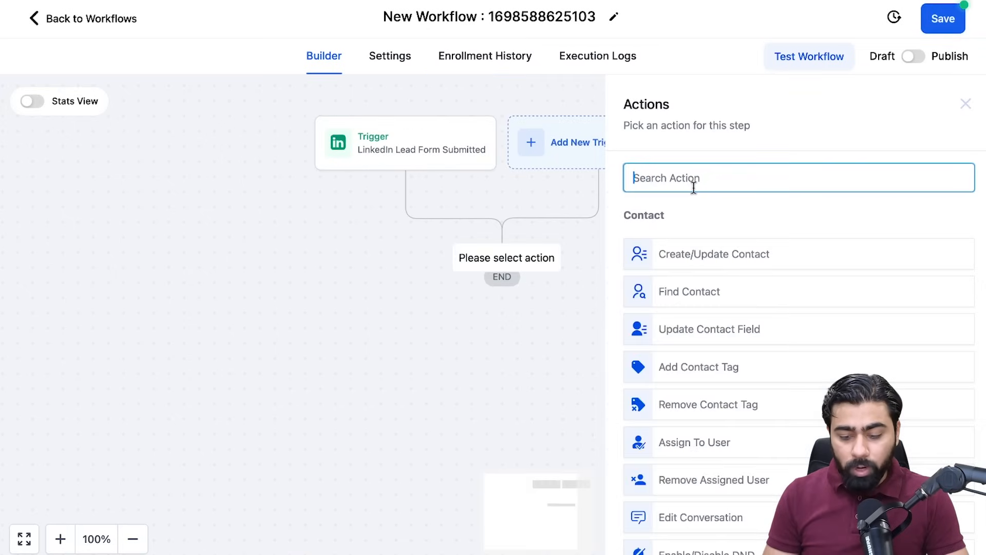
Step: Add an Add Contact Tag step applying a new LinkedIn lead tag
click(698, 367)
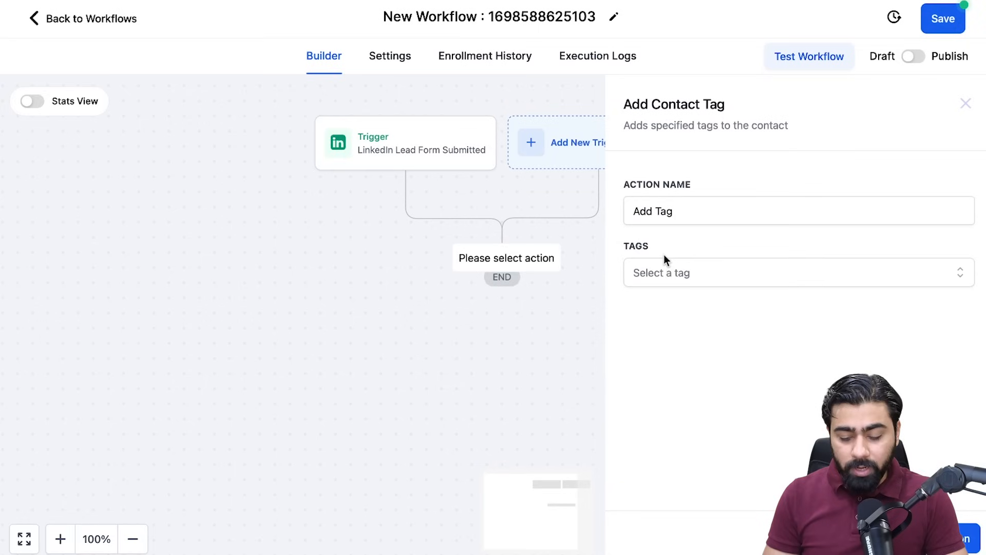
text(lead-)
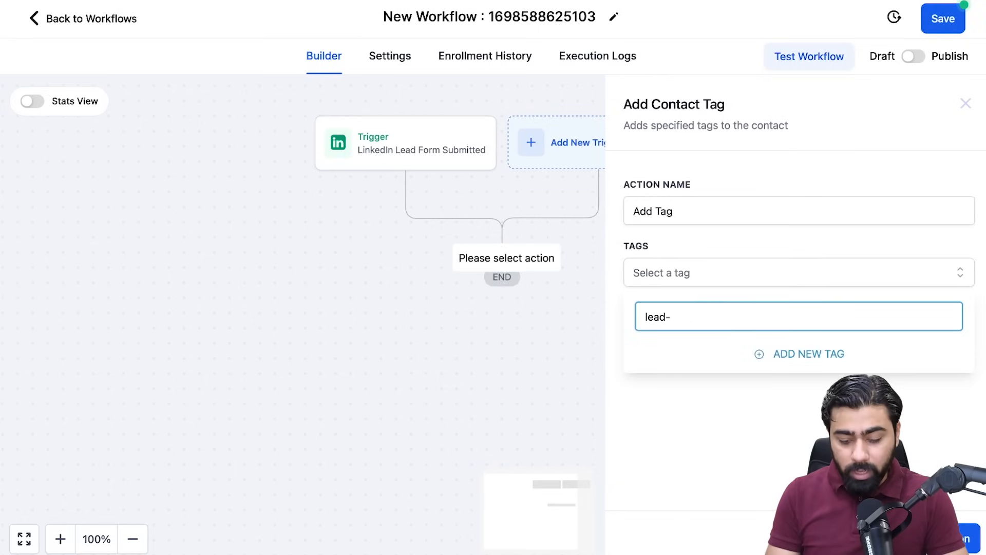
text(linkedi)
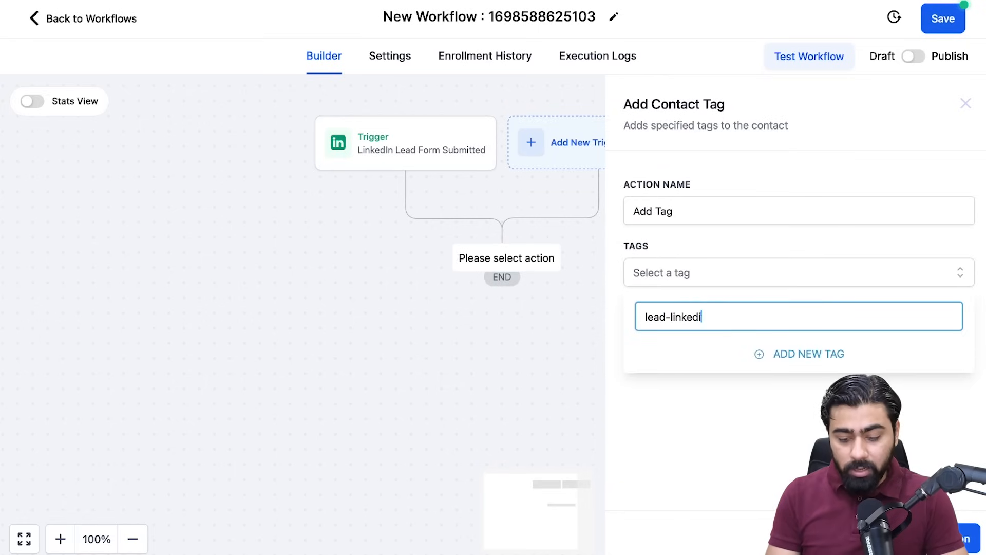
text(creat)
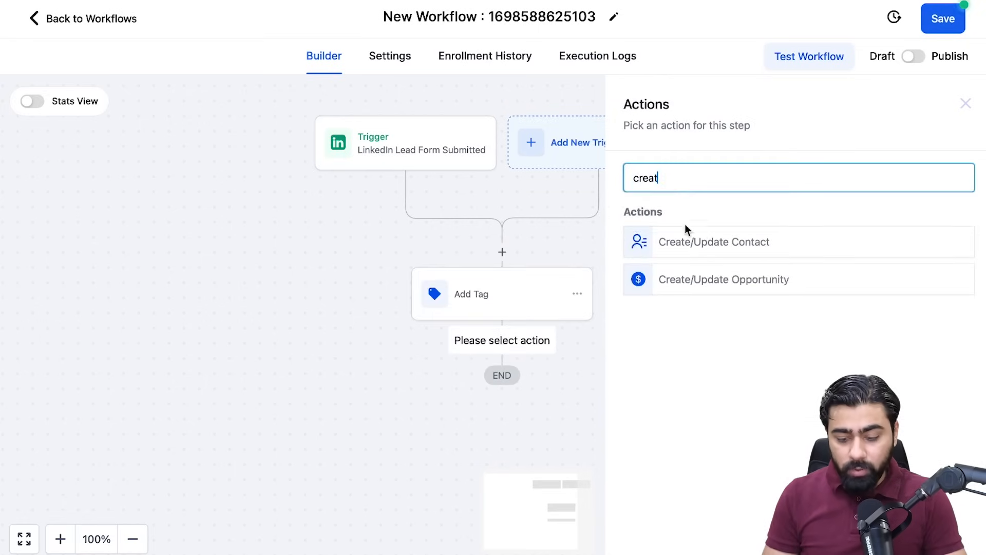
Step: Add a Create/Update Opportunity step in the Sales Pipeline's New Leads stage with source 'Linked In'
click(713, 241)
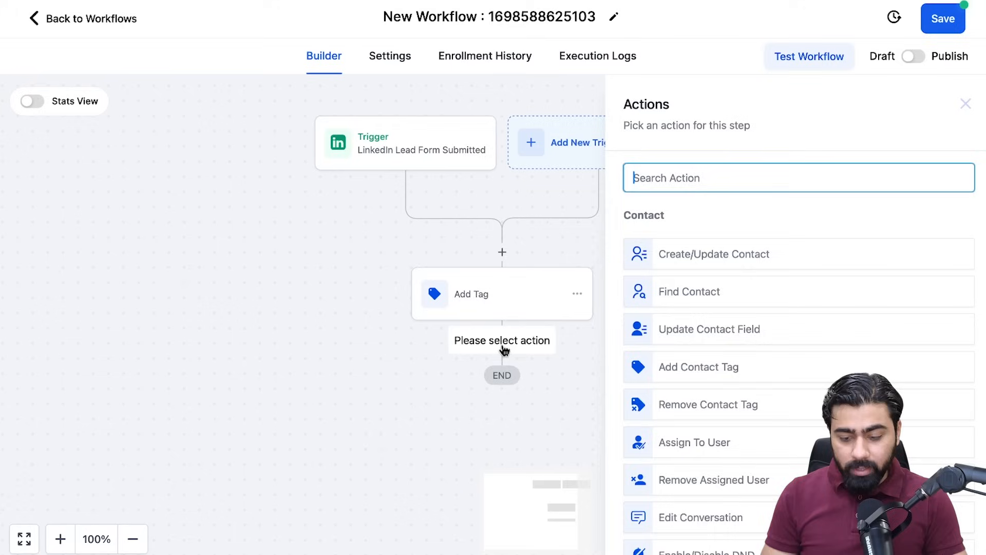
text(update)
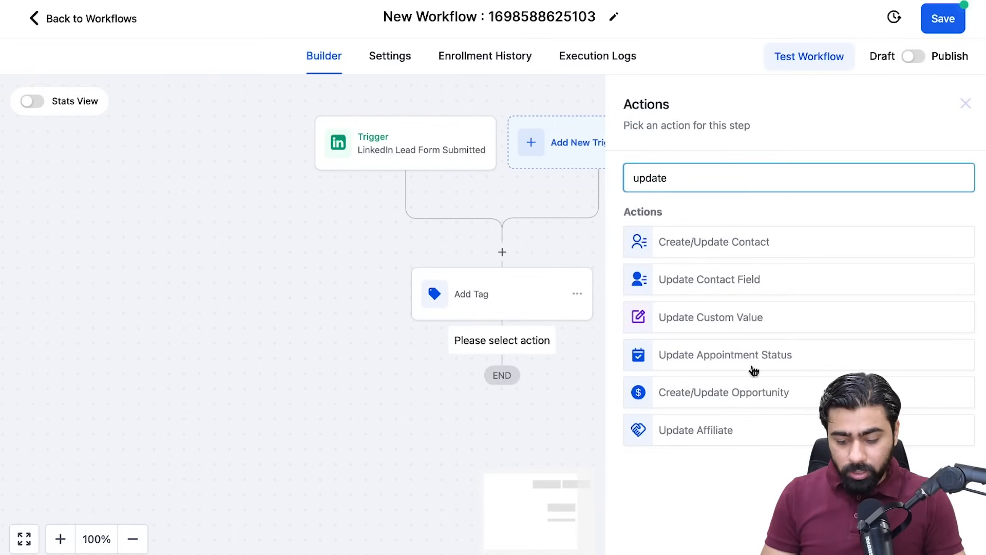
click(723, 391)
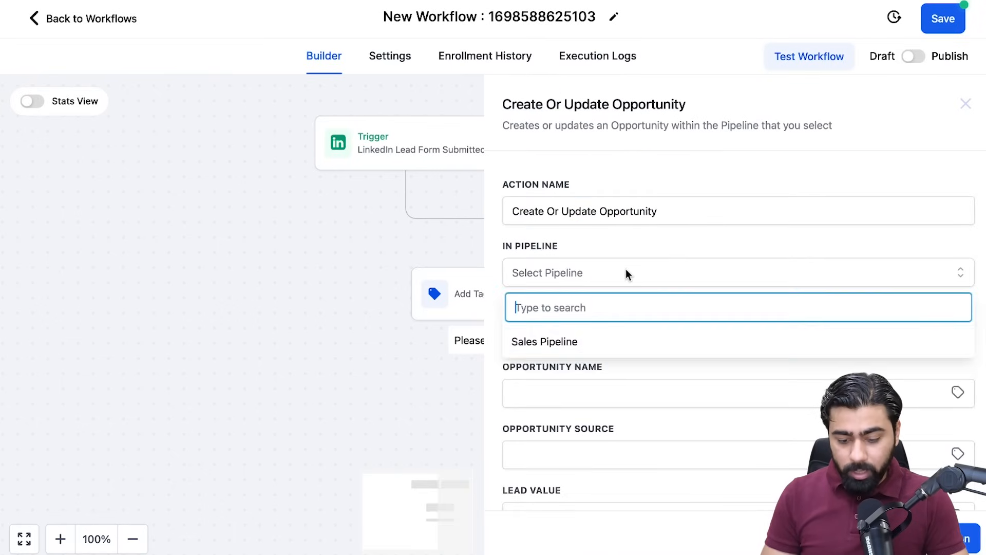
click(543, 340)
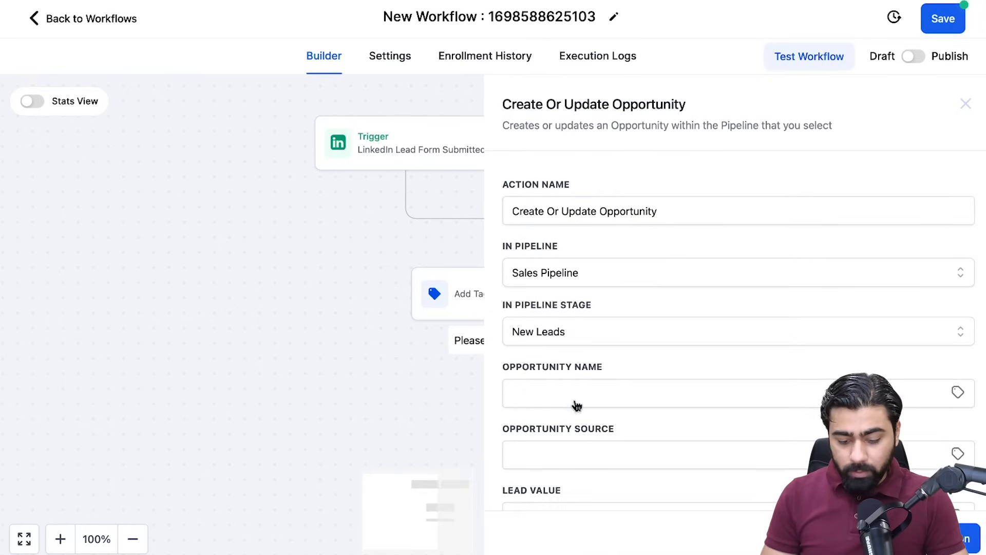
scroll(down, 3)
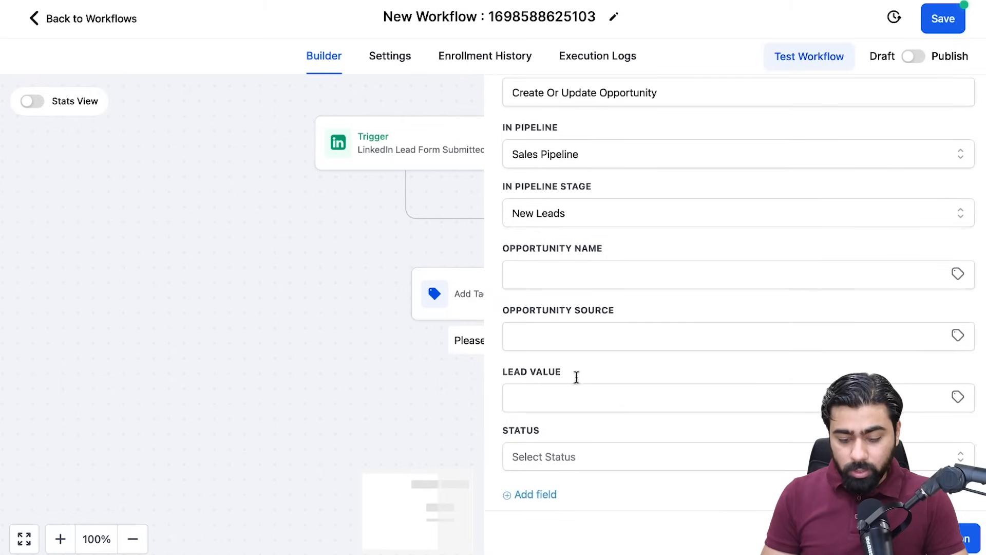
text(Linked In)
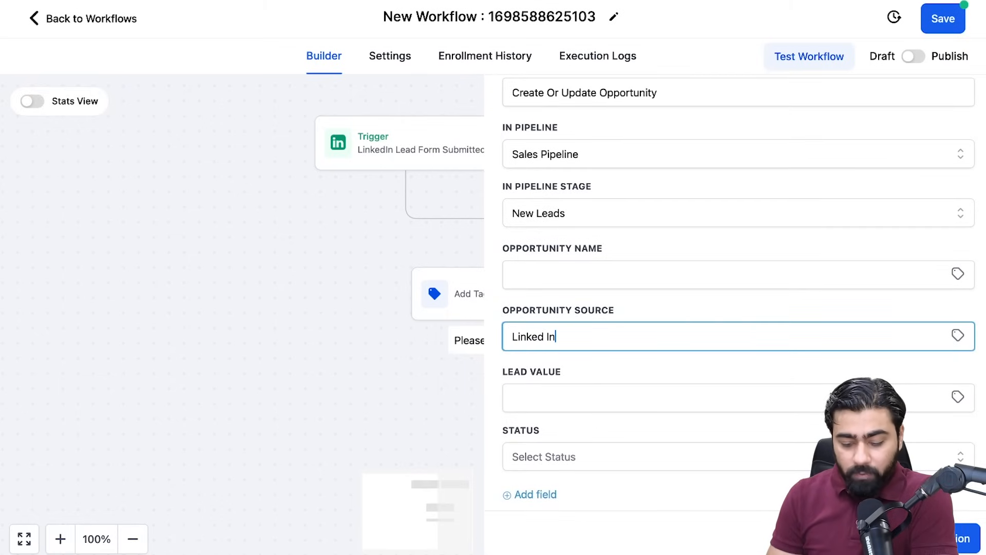
text(sms)
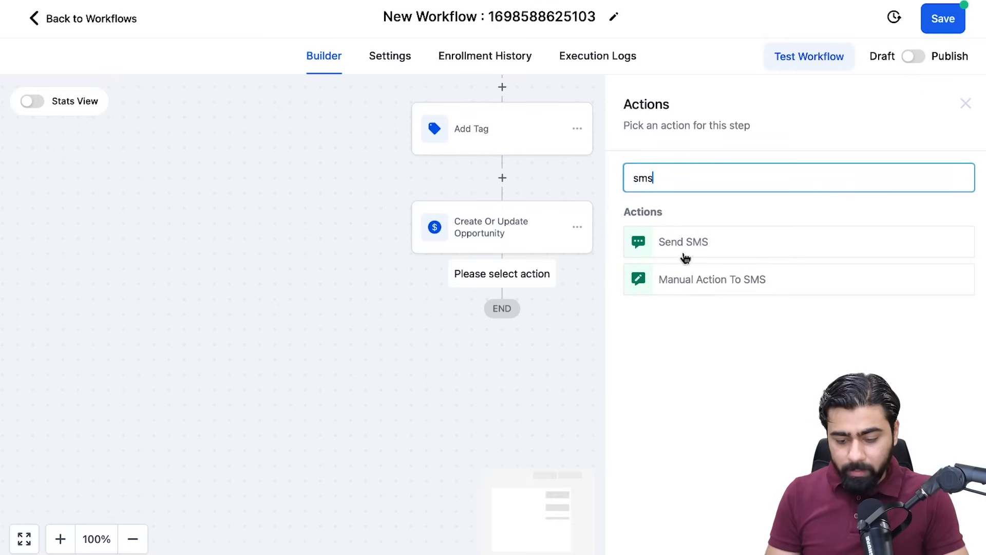
Step: Add a Send SMS step, rename the workflow 'Linked In Lead Campaign' and publish it
click(682, 241)
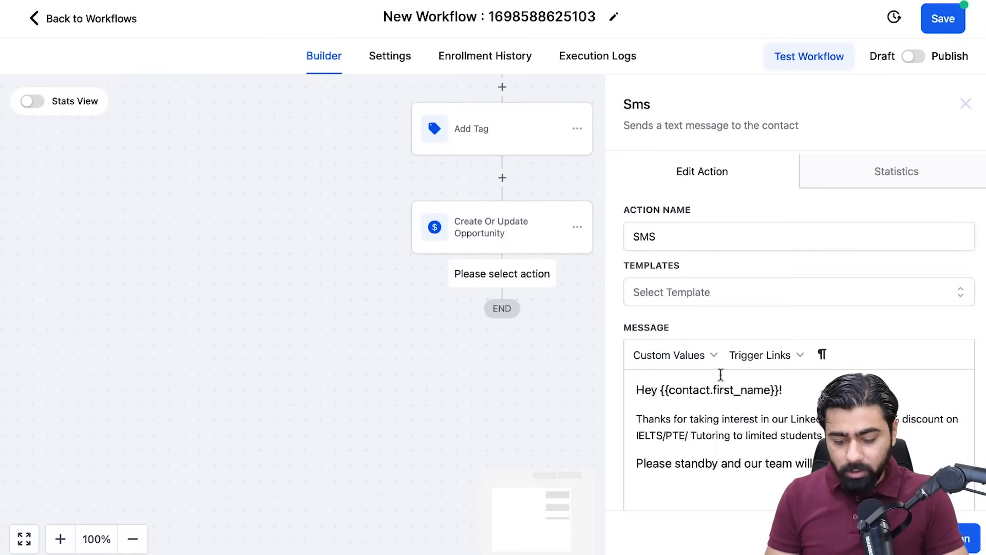
scroll(down, 3)
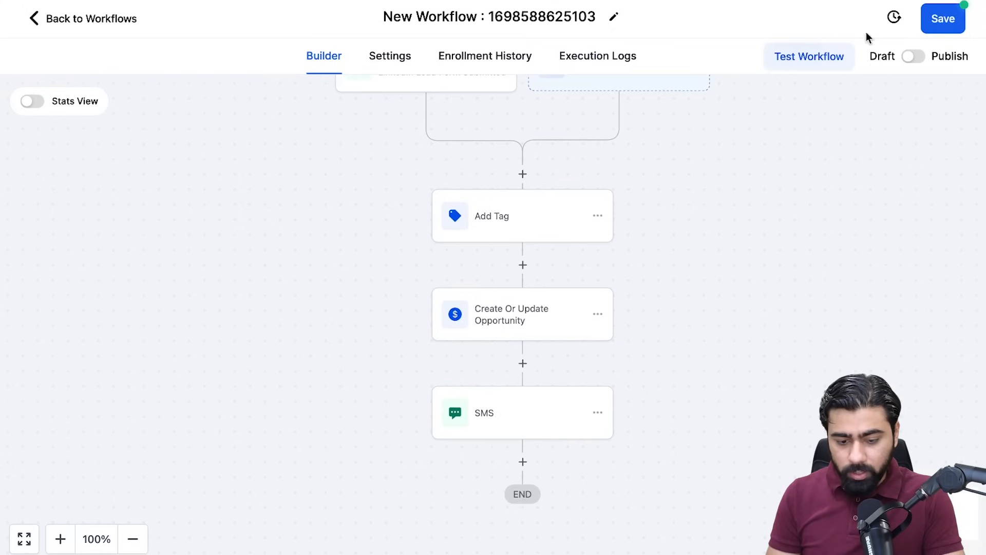
text(Linked In Lead Campaign)
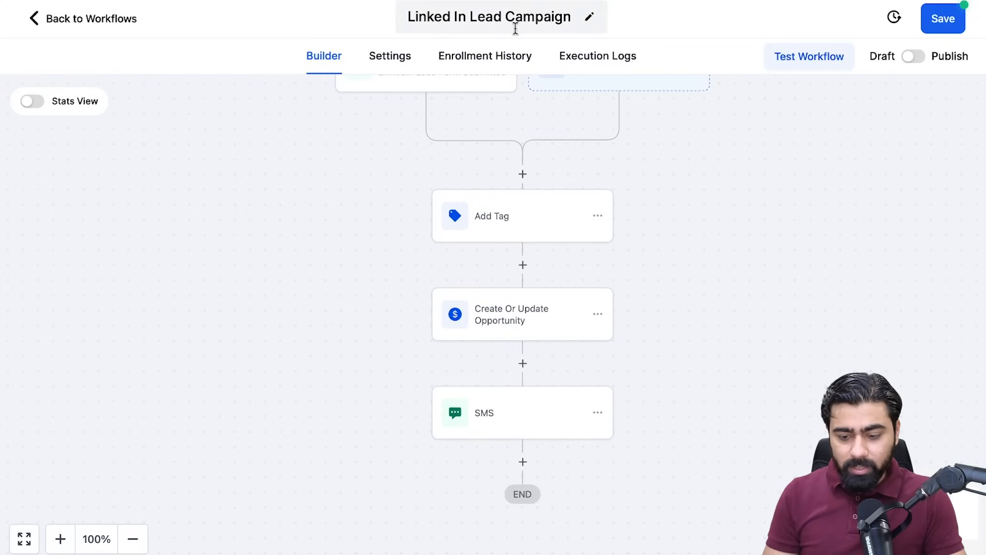
click(913, 57)
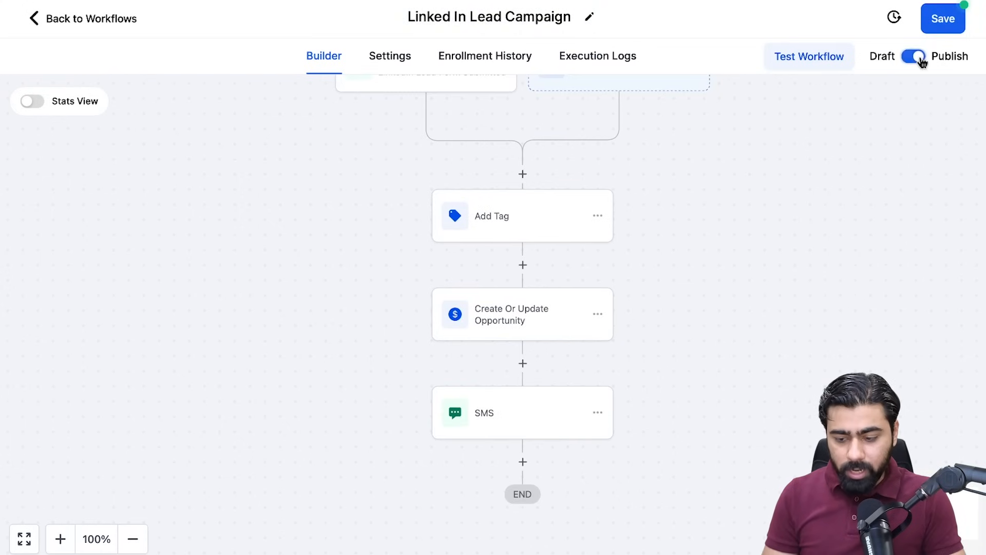